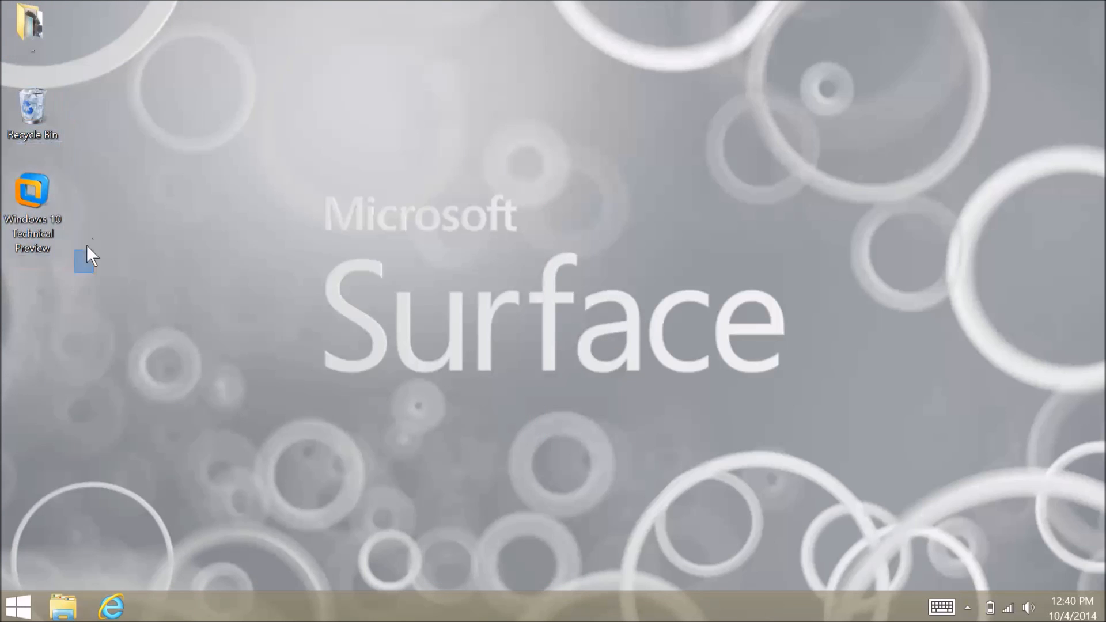
# Launch VMware Workstation from the Windows 10 Technical Preview desktop shortcut.
pyautogui.click(33, 205)
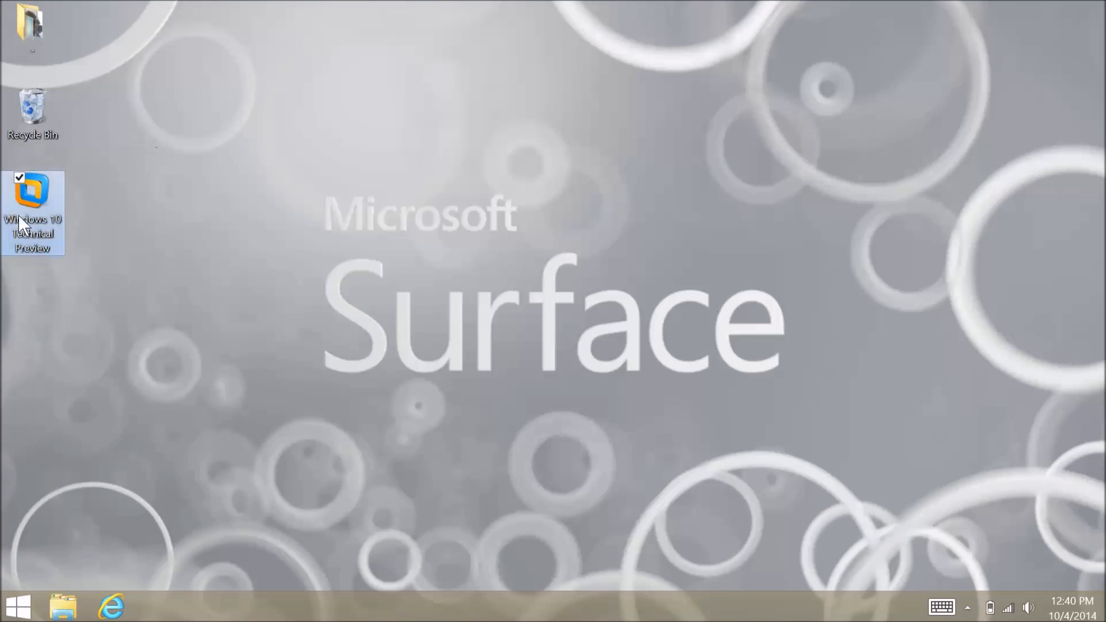
pyautogui.moveTo(7, 127)
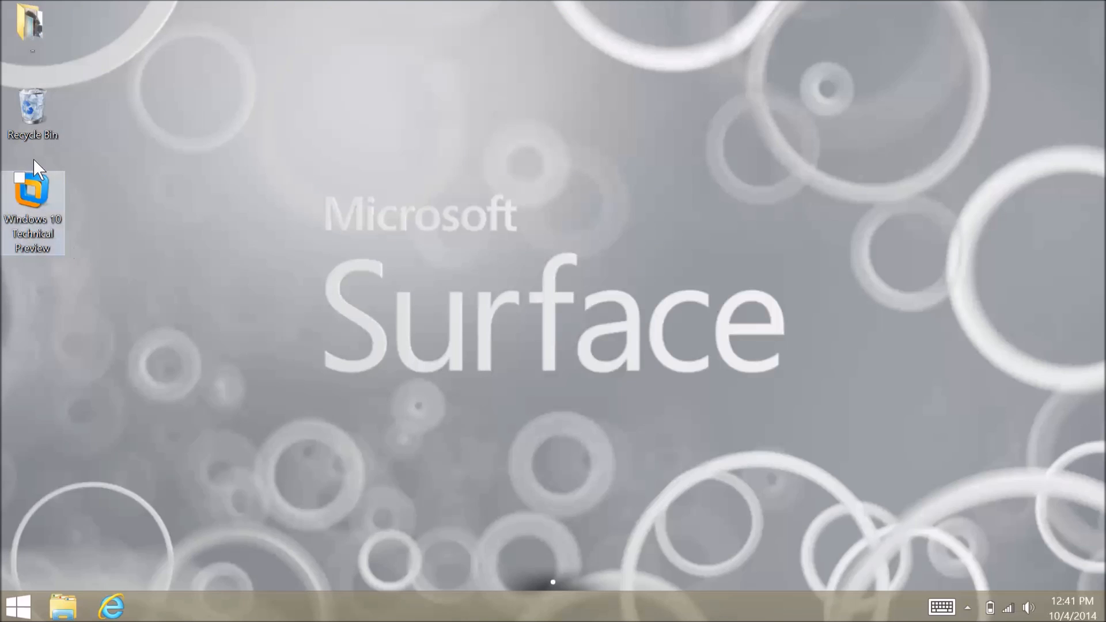
pyautogui.moveTo(105, 214)
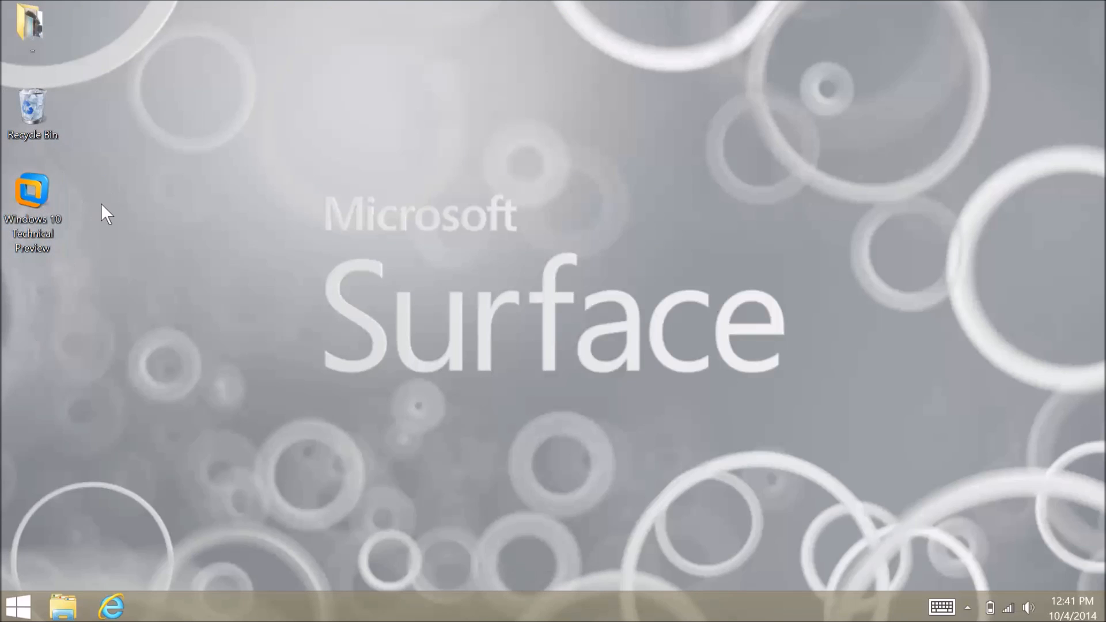
pyautogui.click(19, 608)
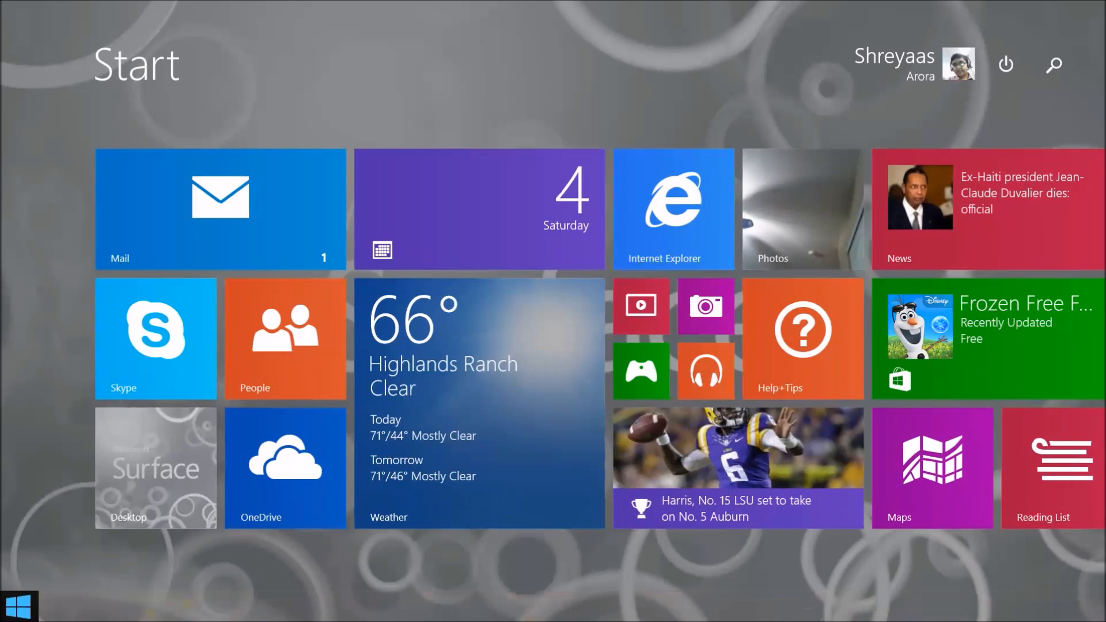
pyautogui.click(155, 468)
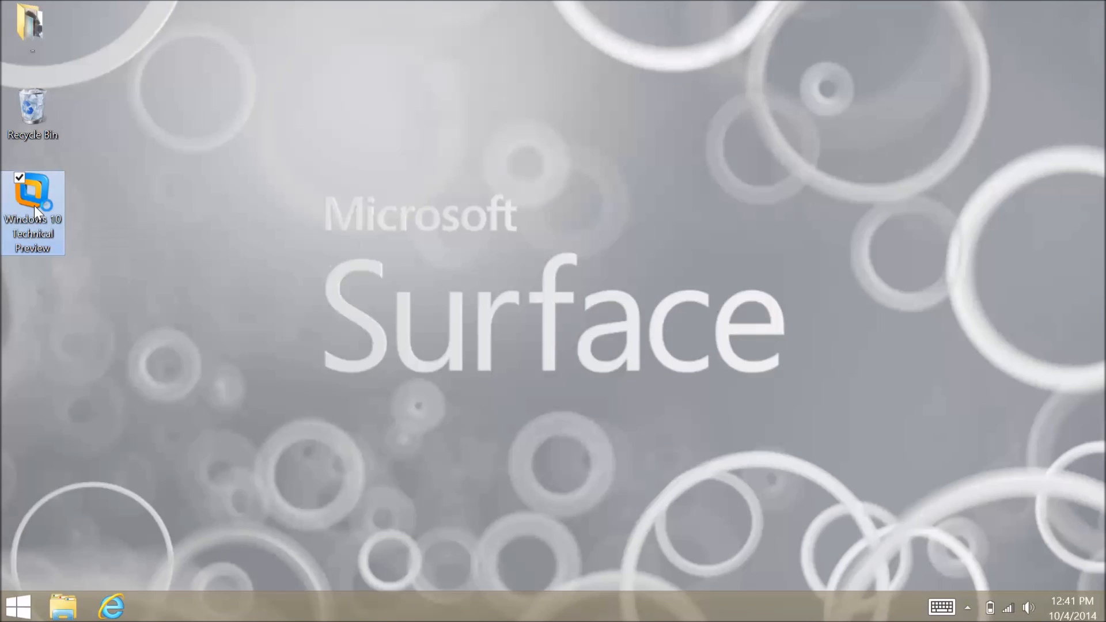
pyautogui.doubleClick(33, 197)
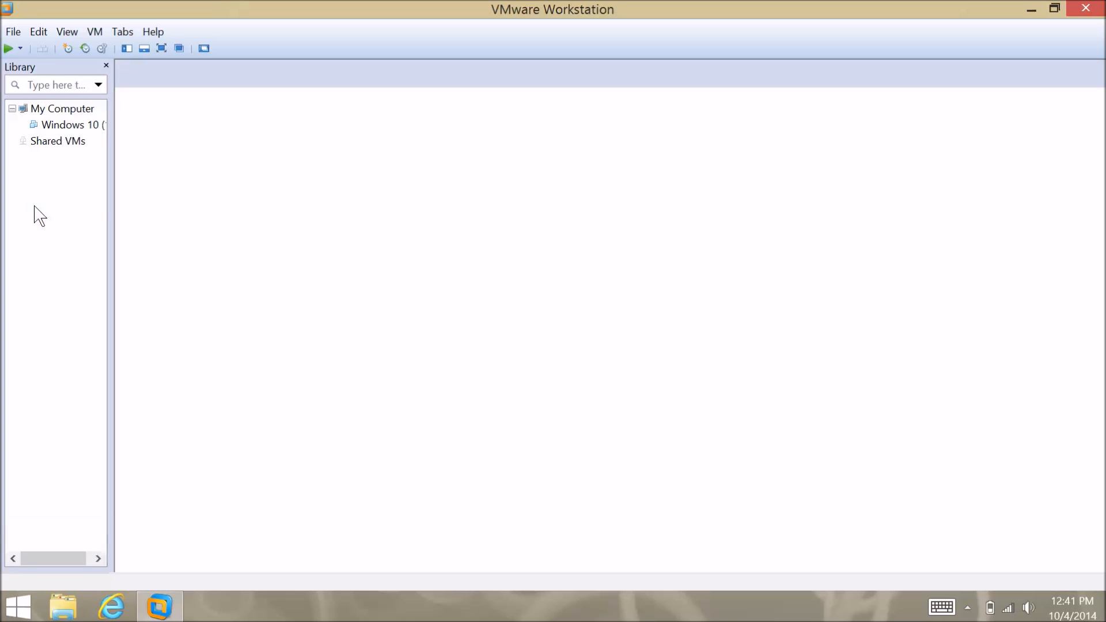
# Power on the Windows 10 virtual machine and tick 'Do not show this hint again' for removable devices.
pyautogui.click(67, 125)
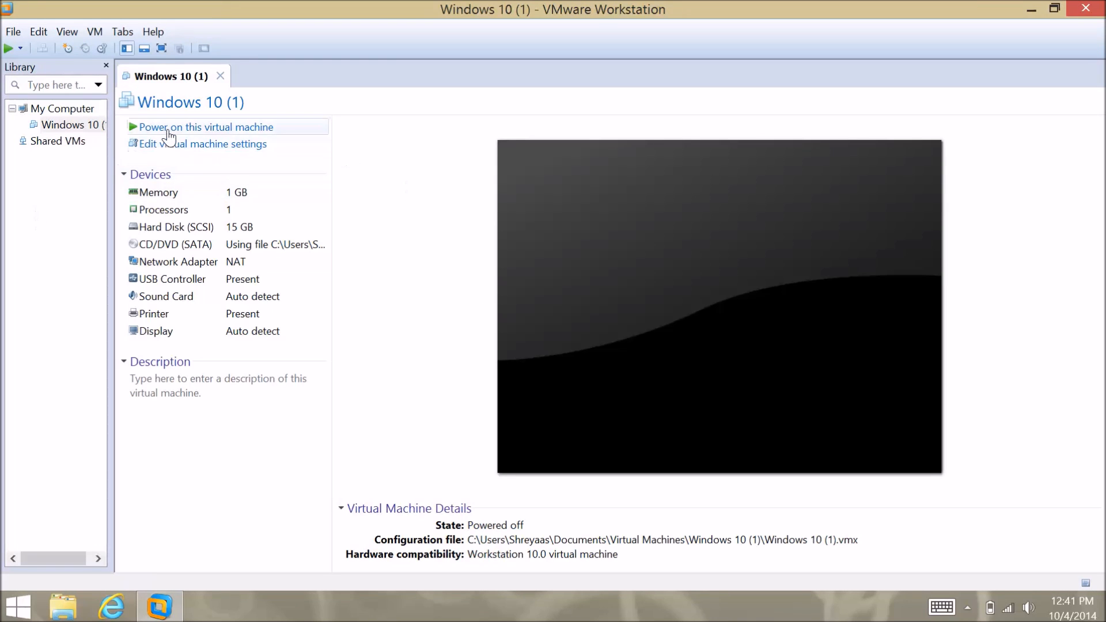
pyautogui.click(205, 127)
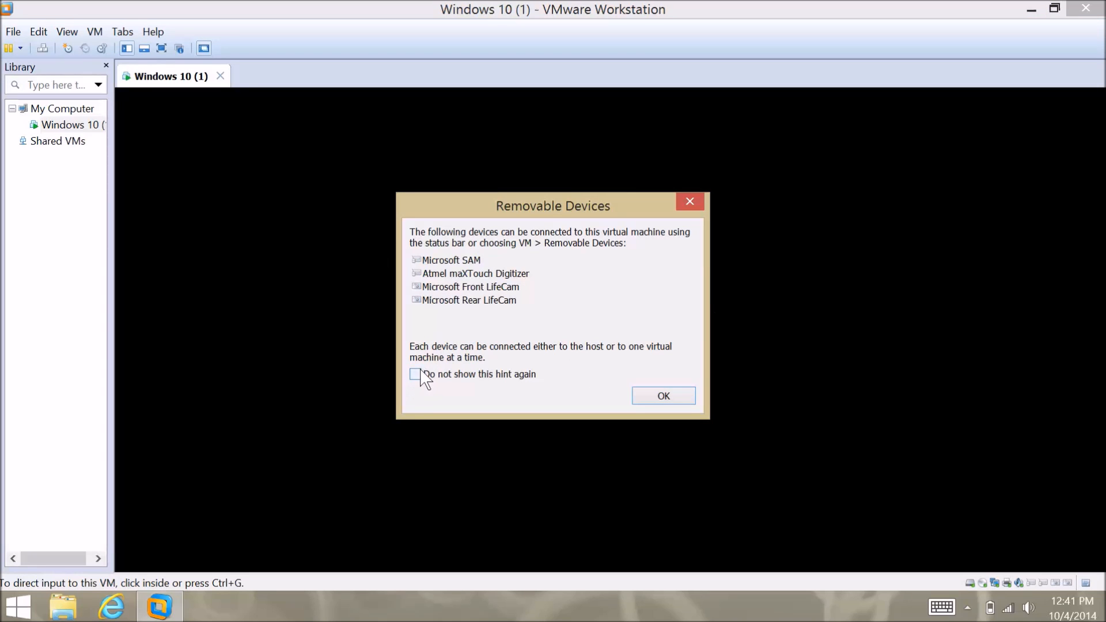
pyautogui.click(414, 373)
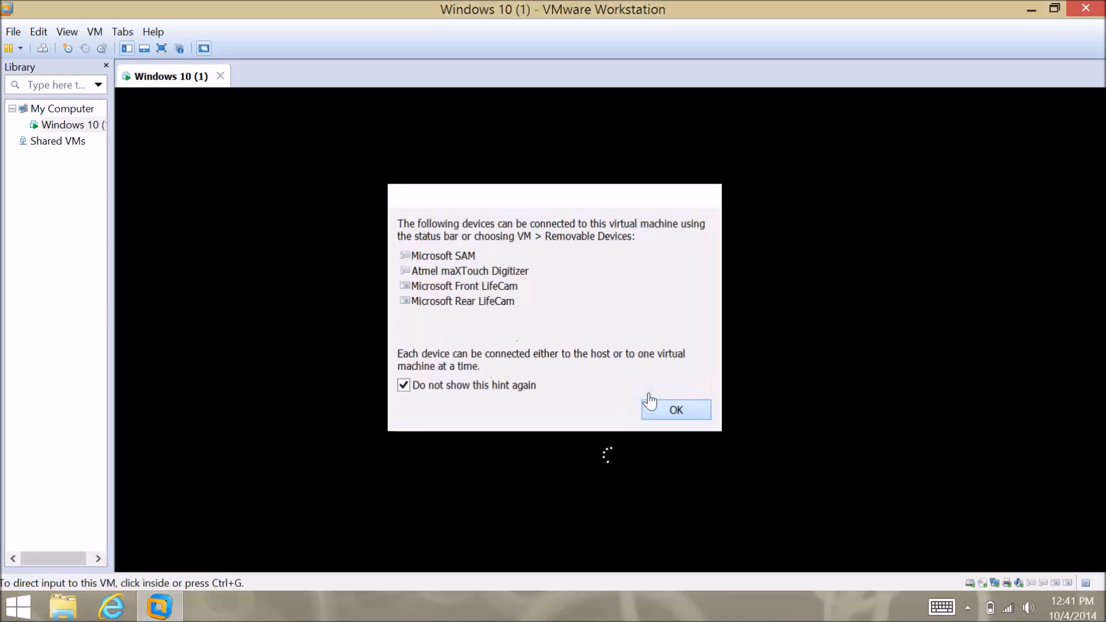
# Dismiss the Removable Devices dialog so the guest boots to its lock screen.
pyautogui.click(674, 411)
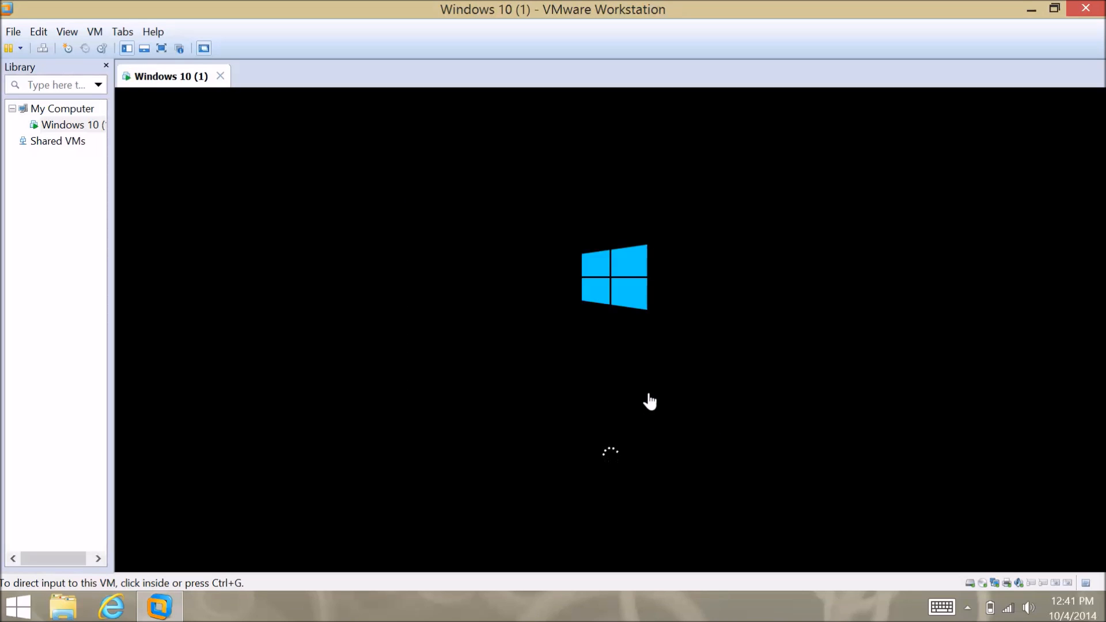
pyautogui.moveTo(163, 57)
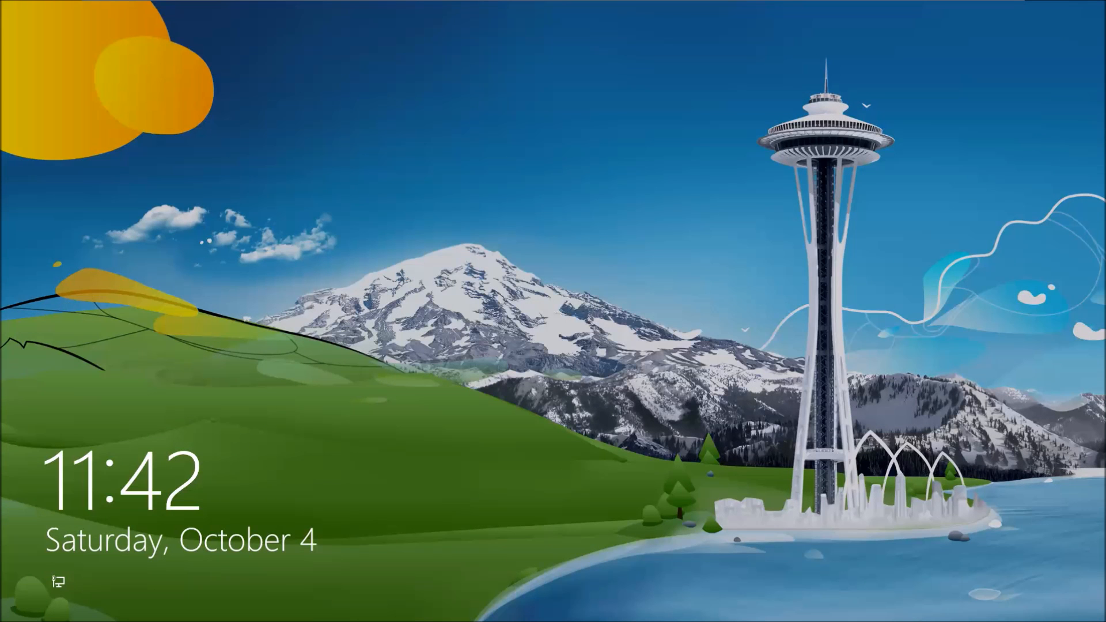
# Dismiss the lock screen and submit the password to reach the Windows 10 desktop.
pyautogui.click(554, 311)
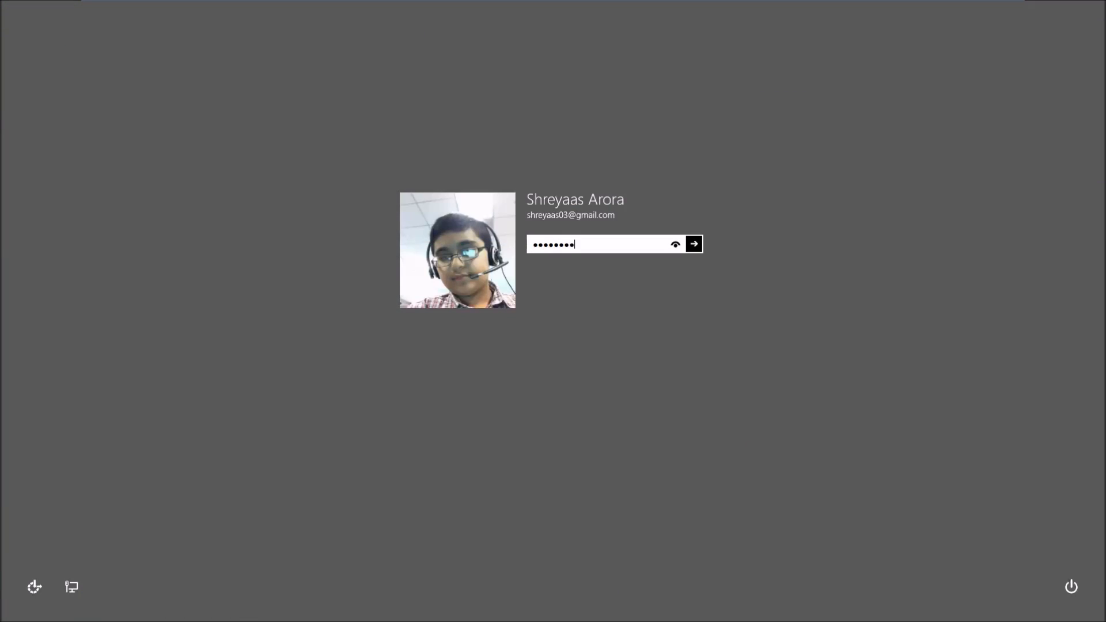
pyautogui.click(694, 243)
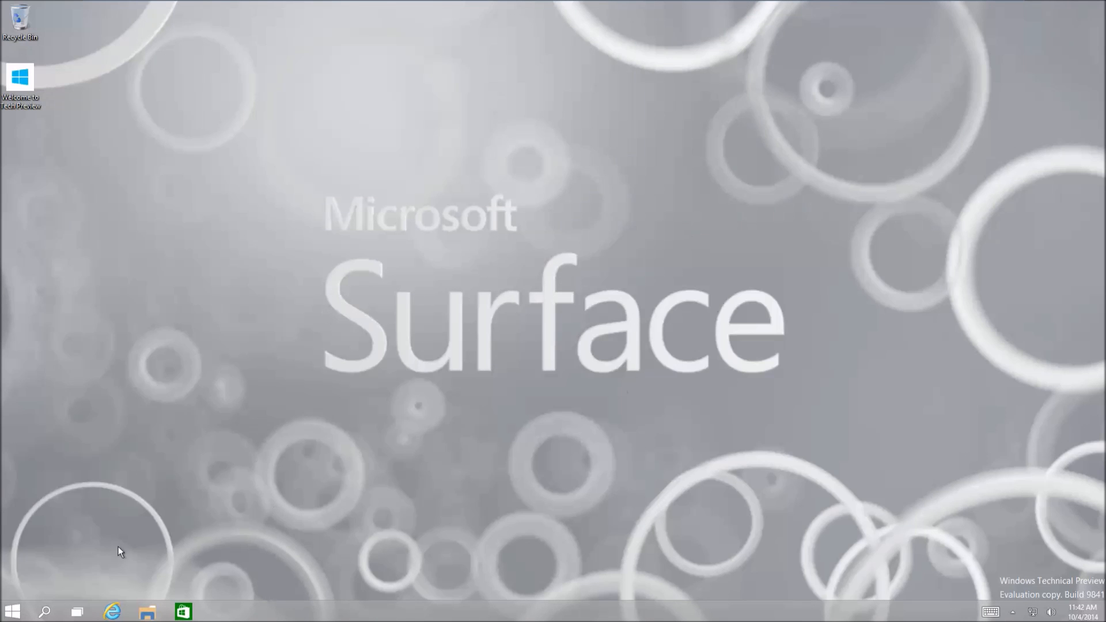
pyautogui.moveTo(356, 414)
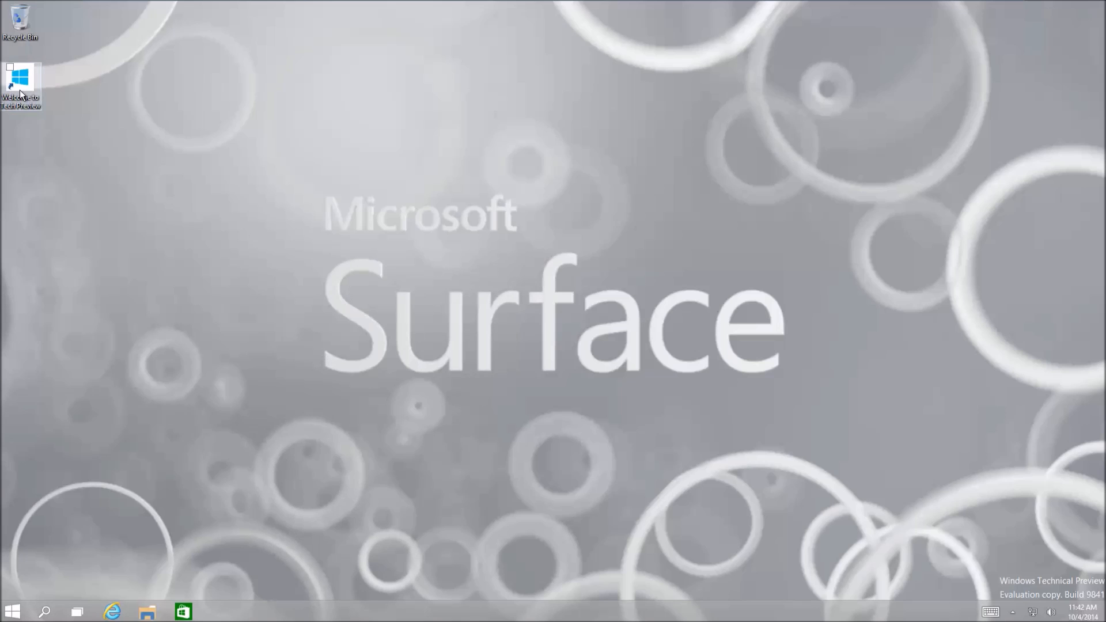
# Select and deselect the desktop shortcut, then bring up the Start menu from the taskbar.
pyautogui.click(21, 81)
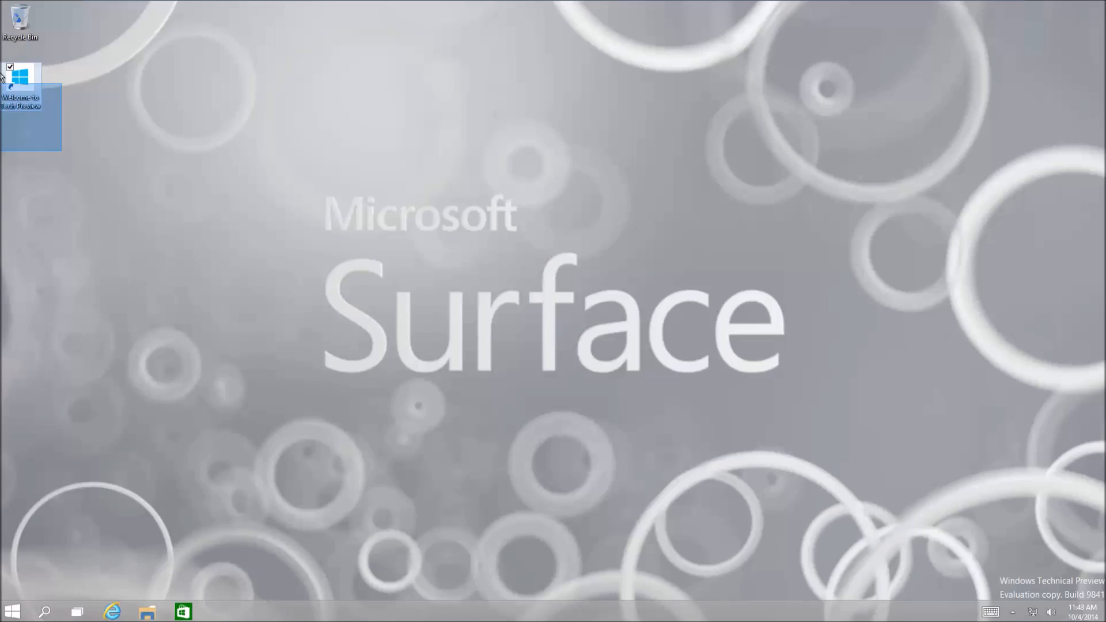
pyautogui.click(2, 242)
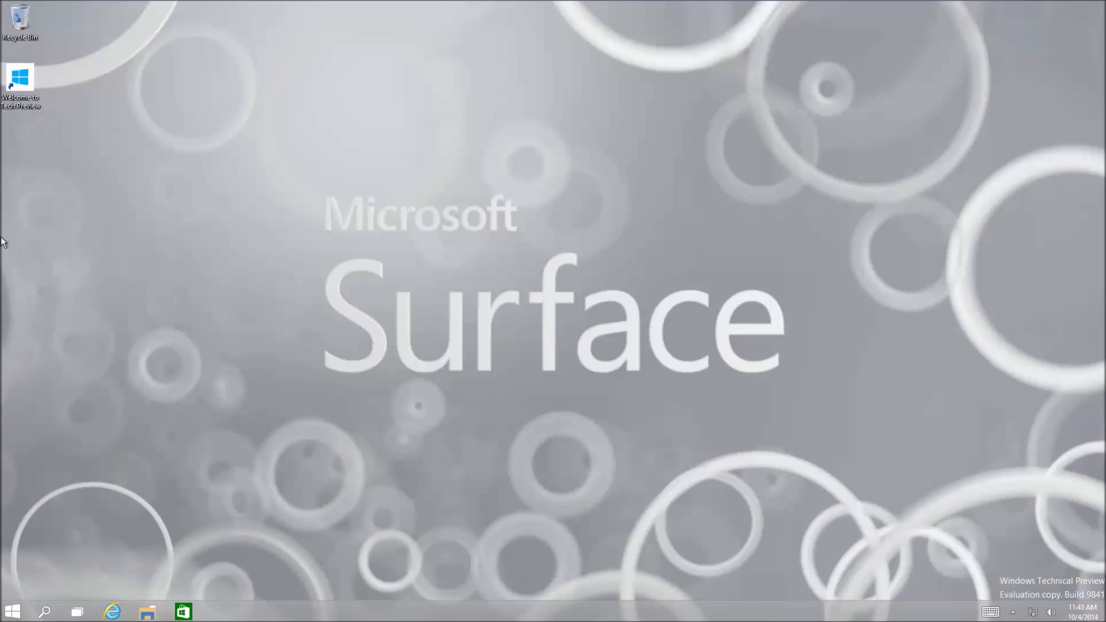
pyautogui.click(11, 611)
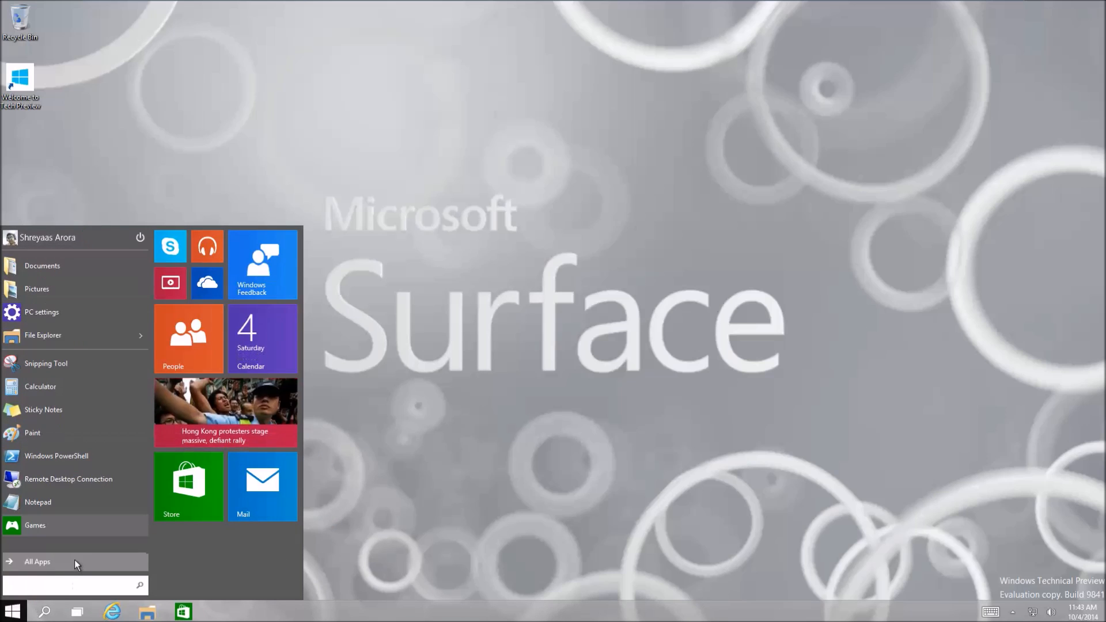
# Show All Apps in the Start menu and search for 'intern' in the Search everywhere box.
pyautogui.click(37, 561)
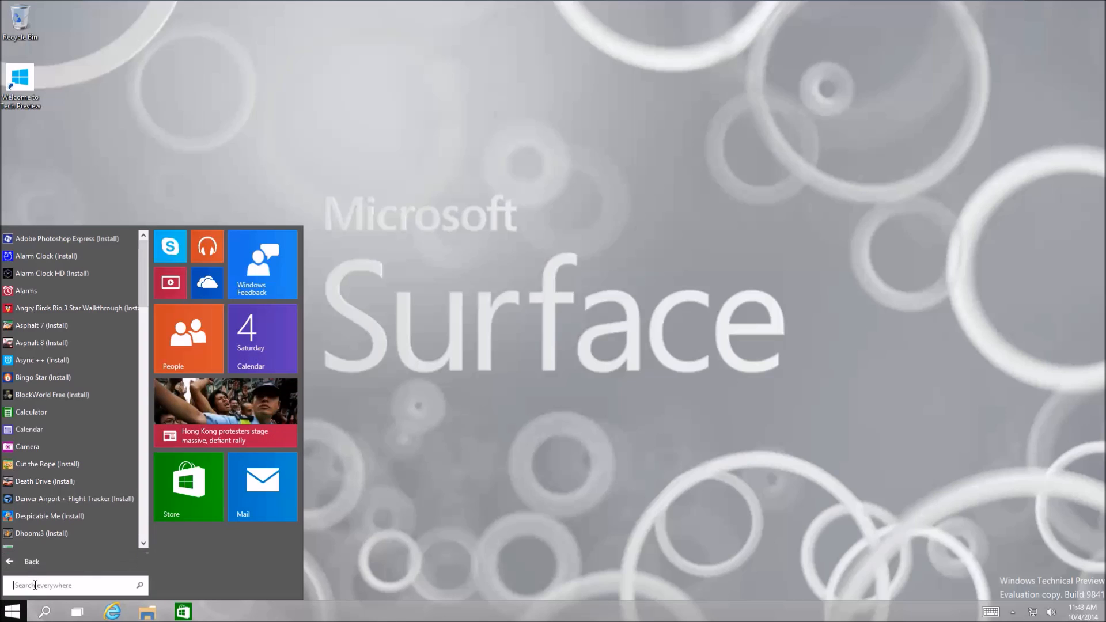
pyautogui.click(70, 586)
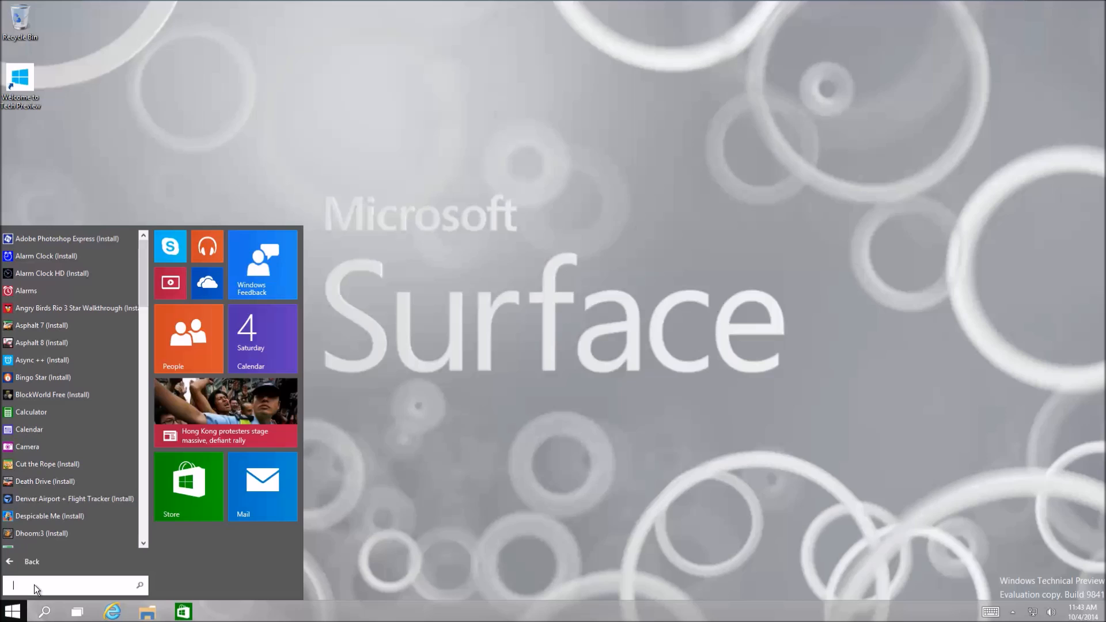
pyautogui.write('intern')
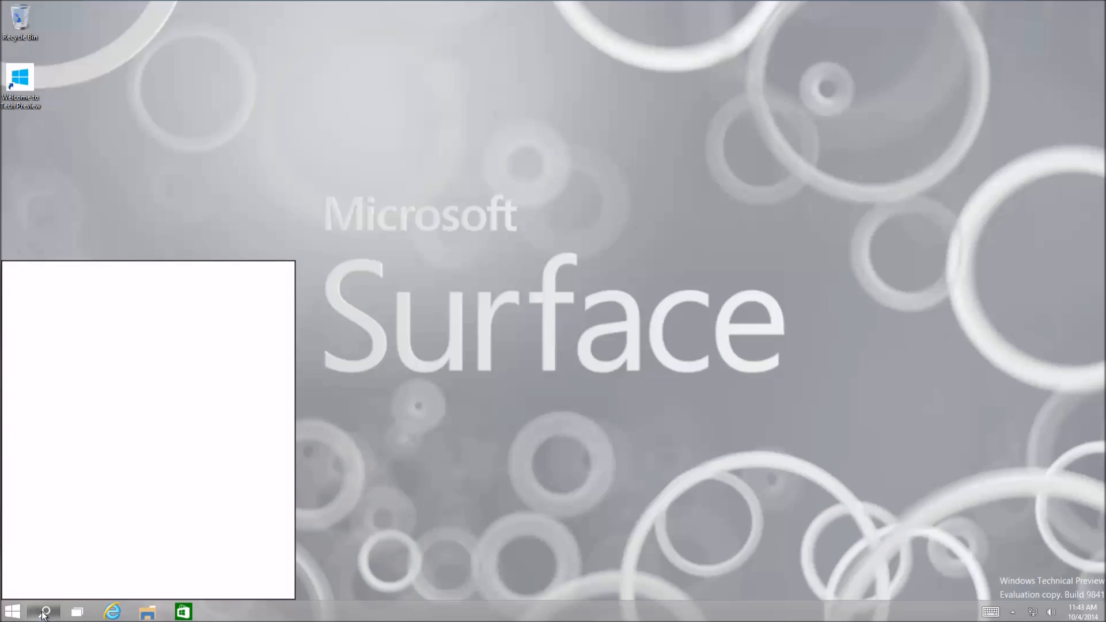
pyautogui.click(44, 610)
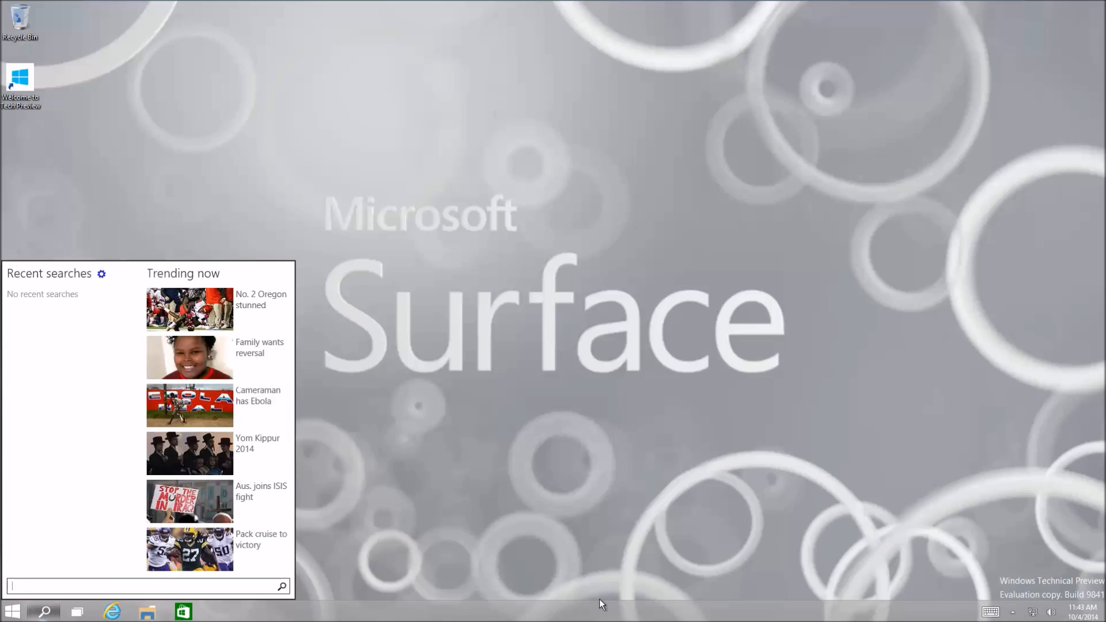
pyautogui.moveTo(121, 370)
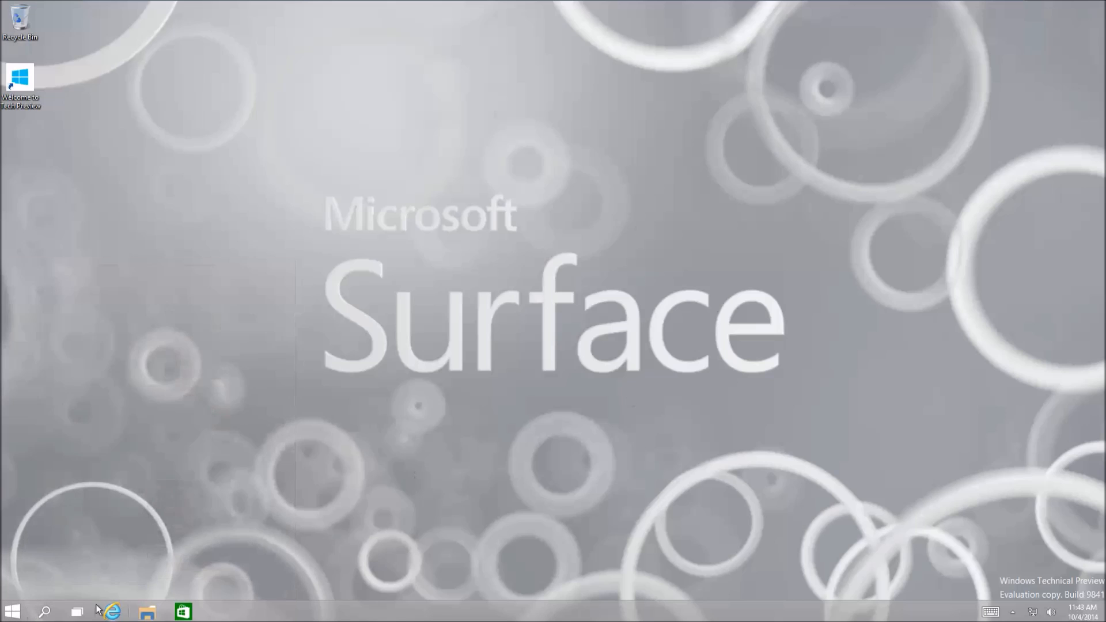
pyautogui.moveTo(77, 611)
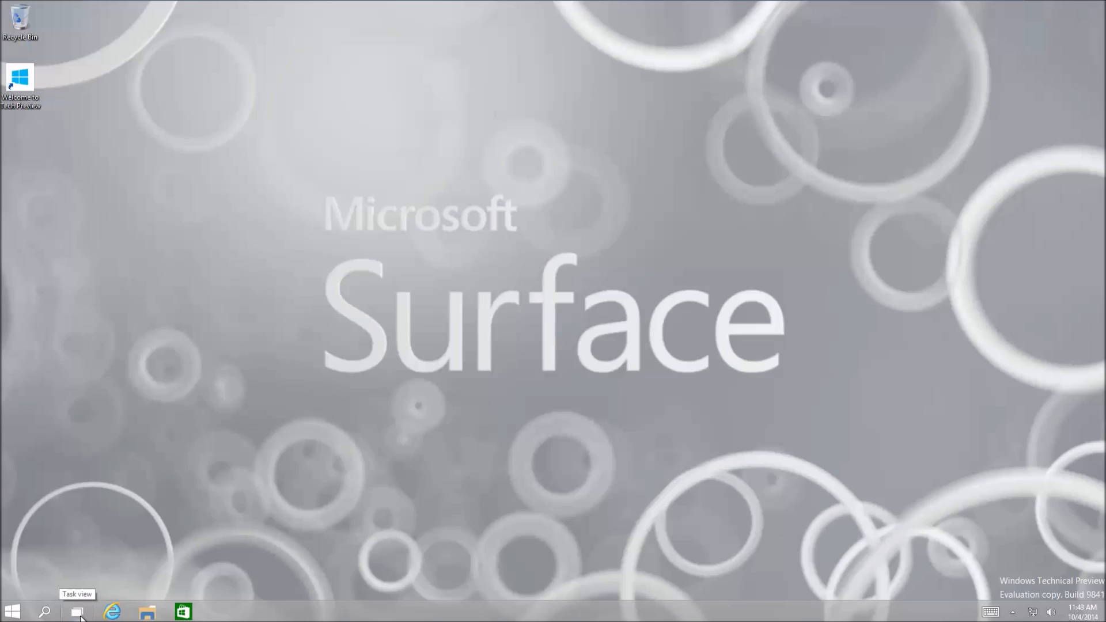
# Use Task view to add a second desktop and switch to the one showing Google in Internet Explorer.
pyautogui.click(77, 610)
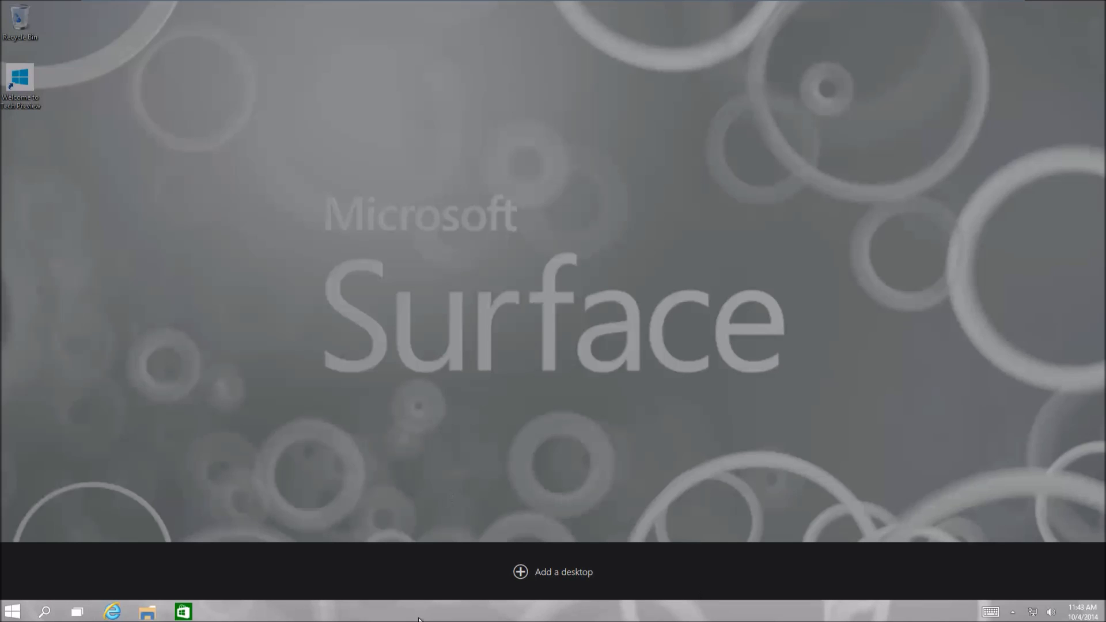
pyautogui.moveTo(533, 575)
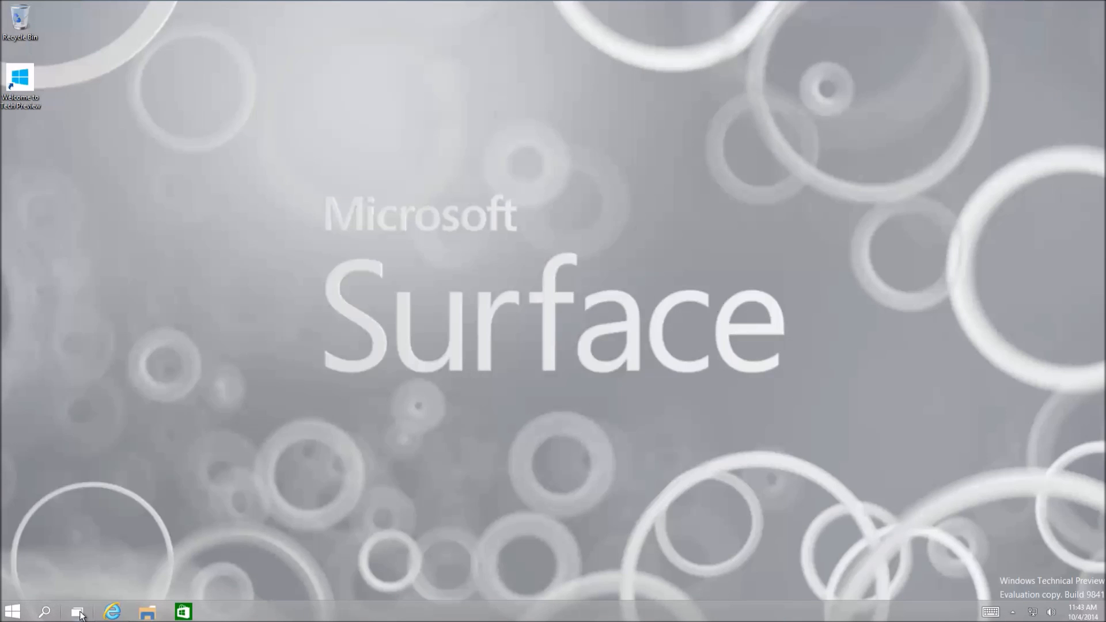
pyautogui.click(112, 611)
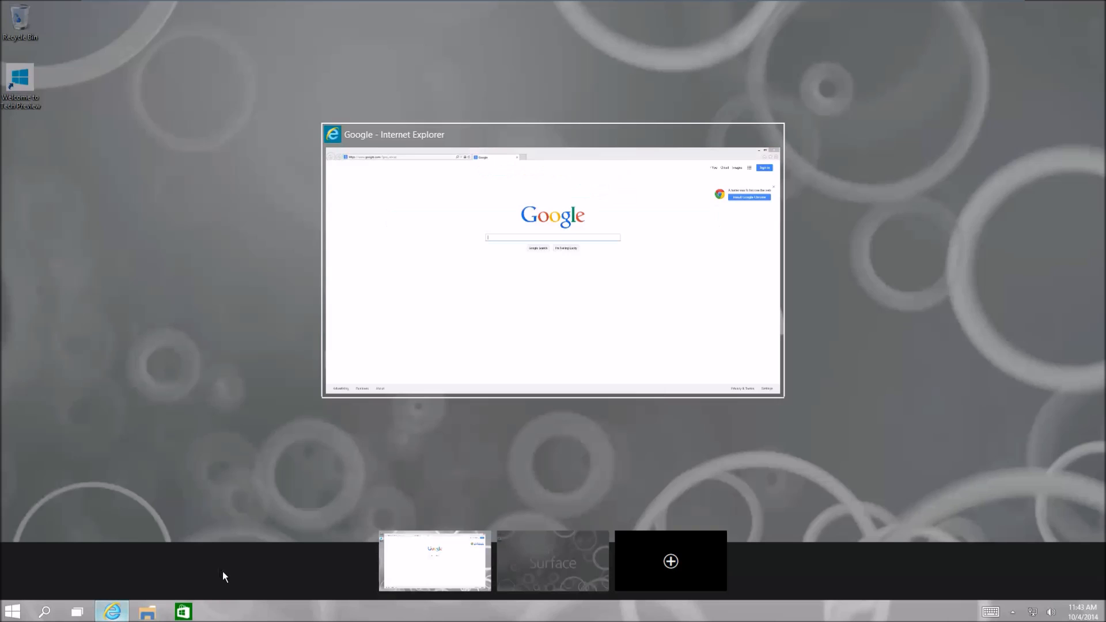
pyautogui.click(434, 561)
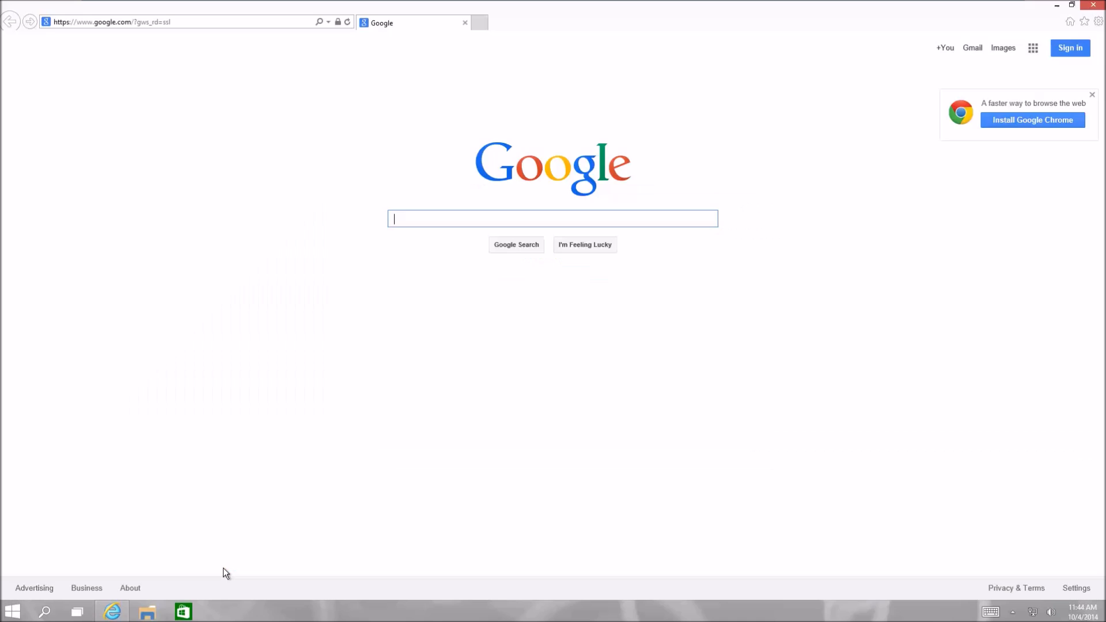
# Reopen Task view from the Google desktop and switch back to the empty second desktop.
pyautogui.click(1070, 4)
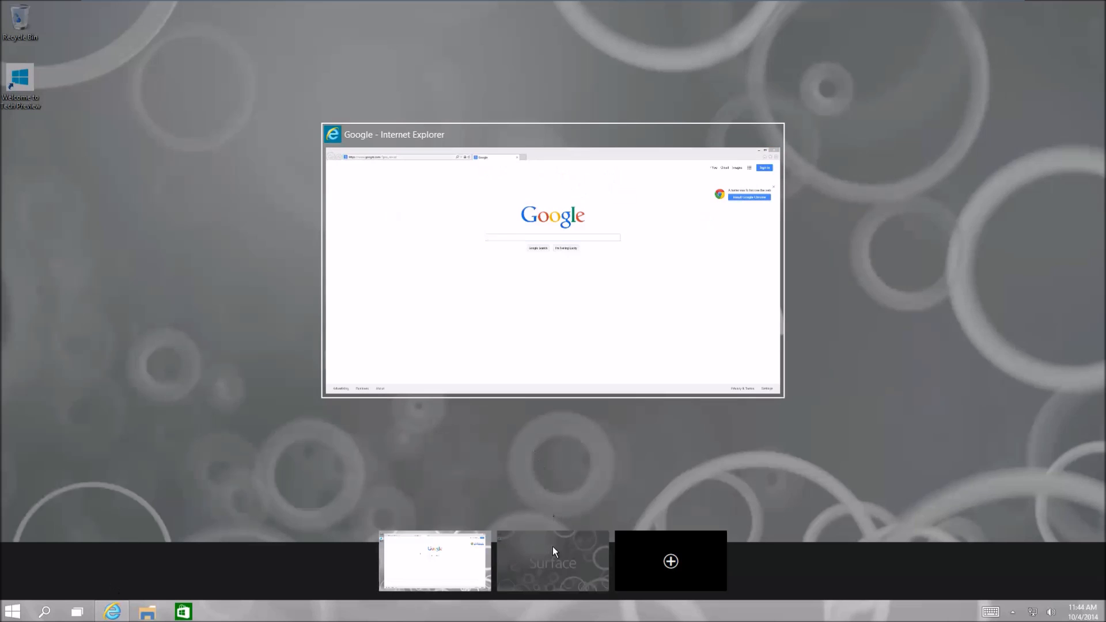
pyautogui.click(552, 562)
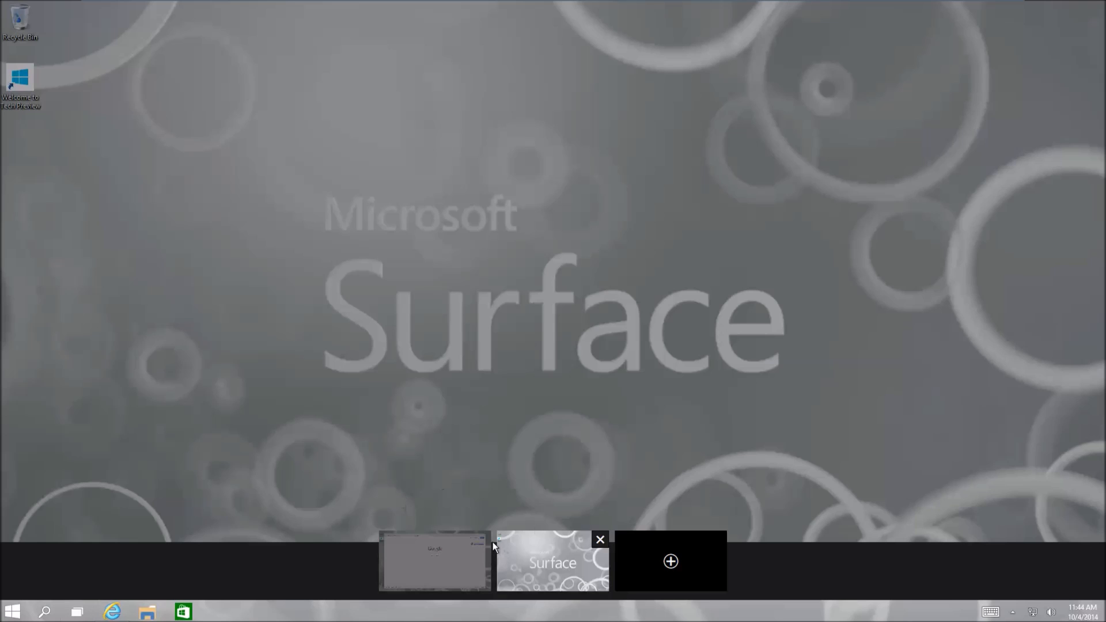
pyautogui.click(434, 561)
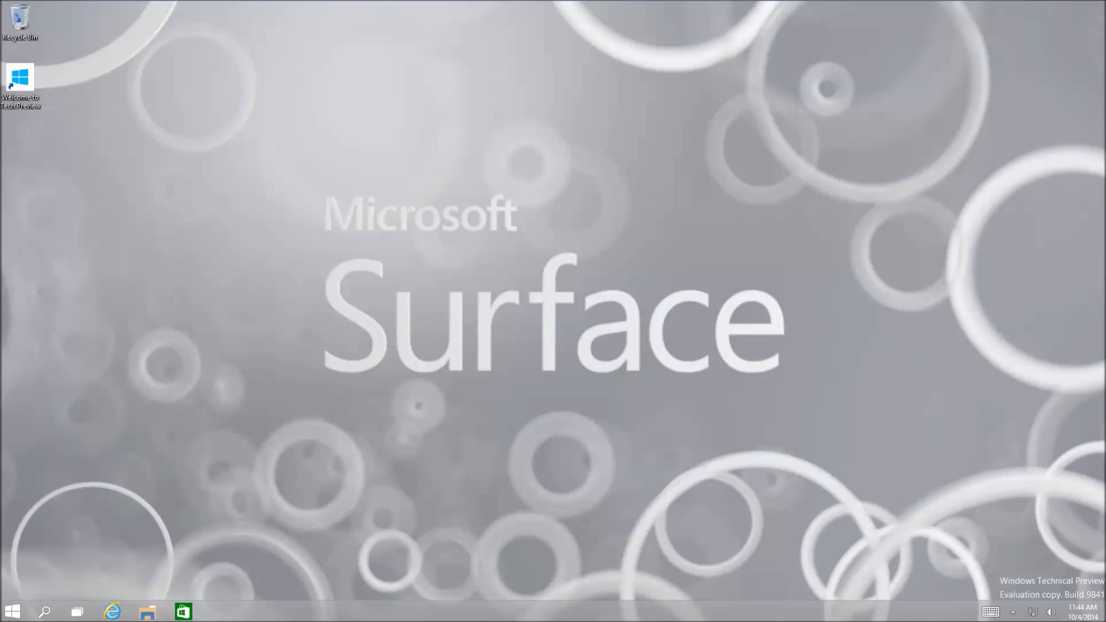
pyautogui.moveTo(129, 605)
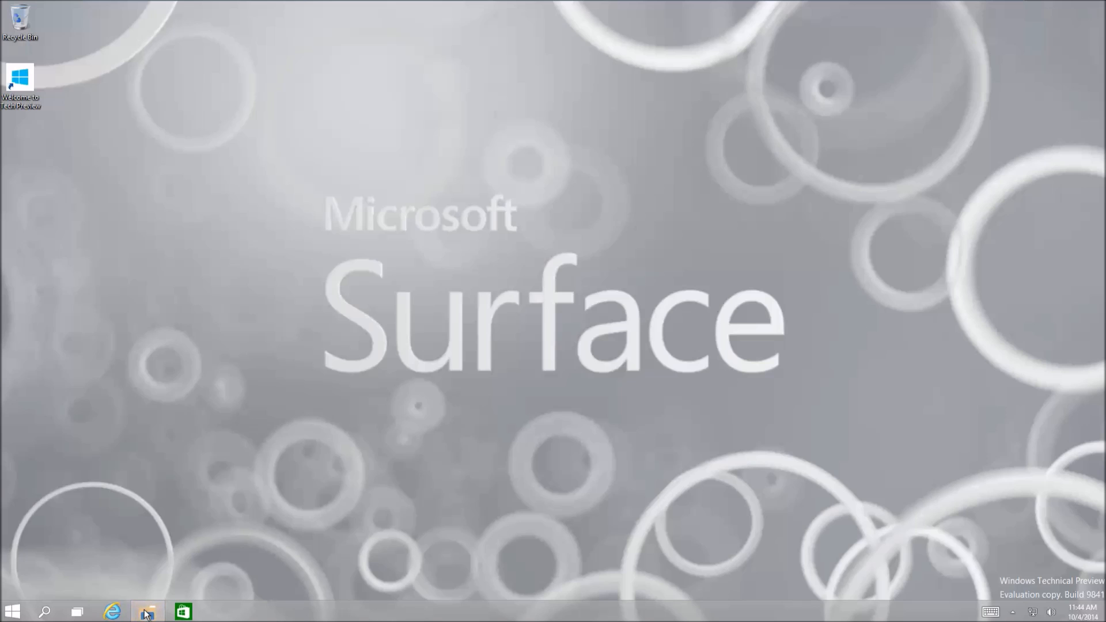
pyautogui.click(146, 611)
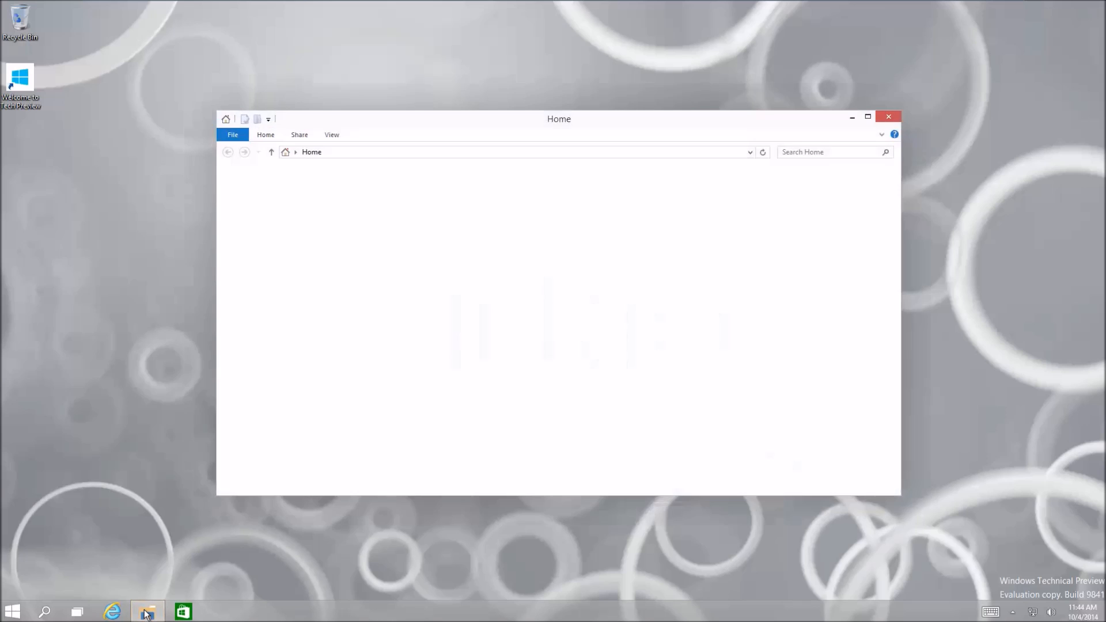
pyautogui.click(148, 610)
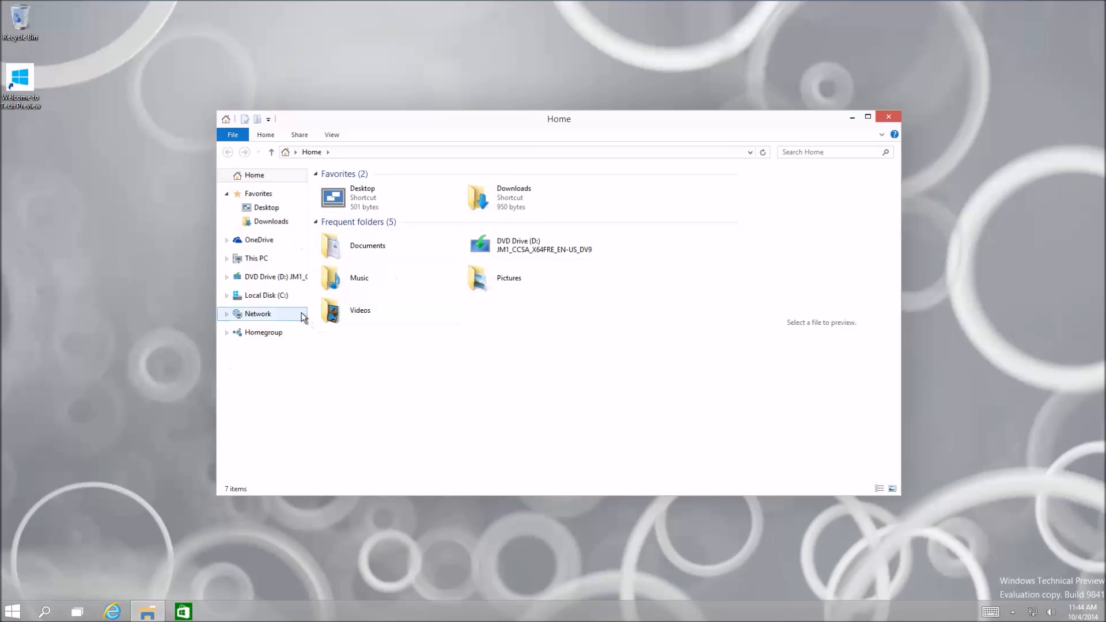
pyautogui.click(266, 295)
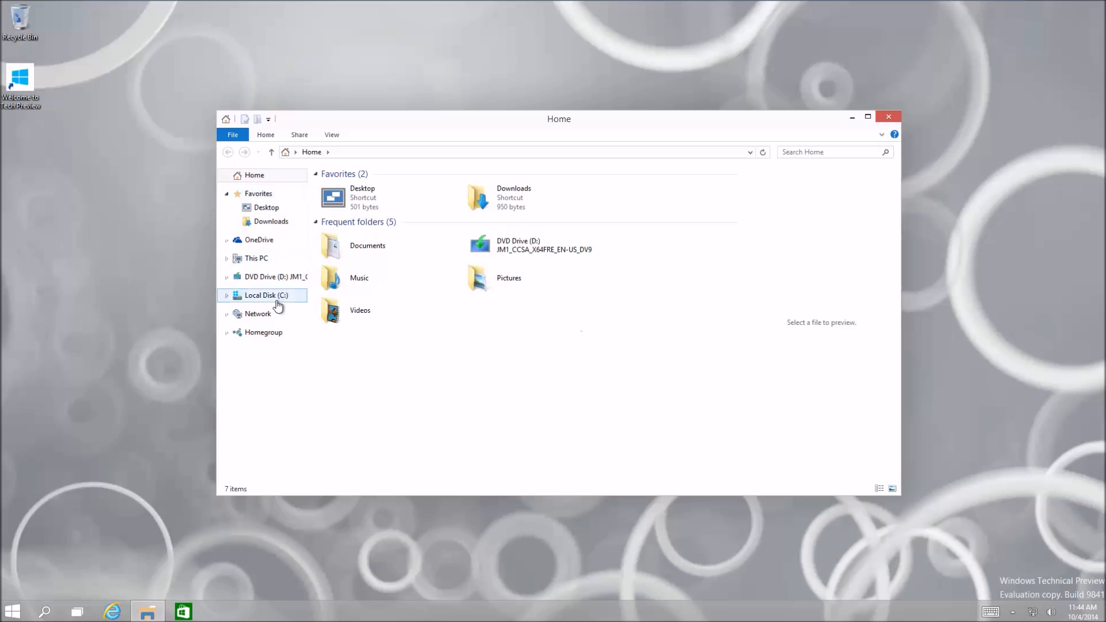
pyautogui.moveTo(646, 351)
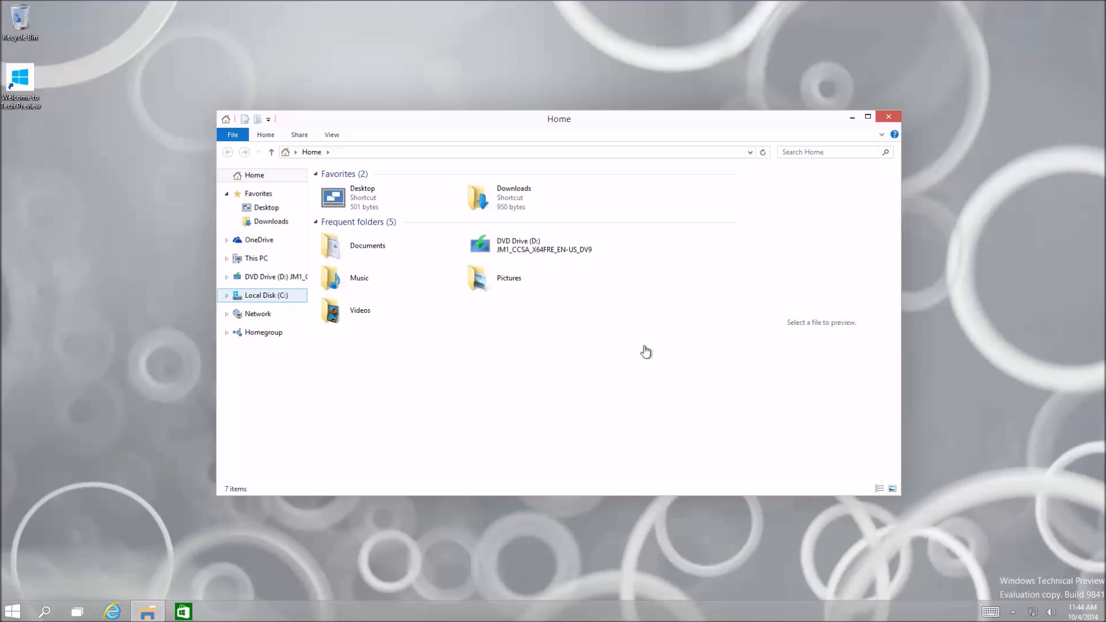
pyautogui.click(259, 240)
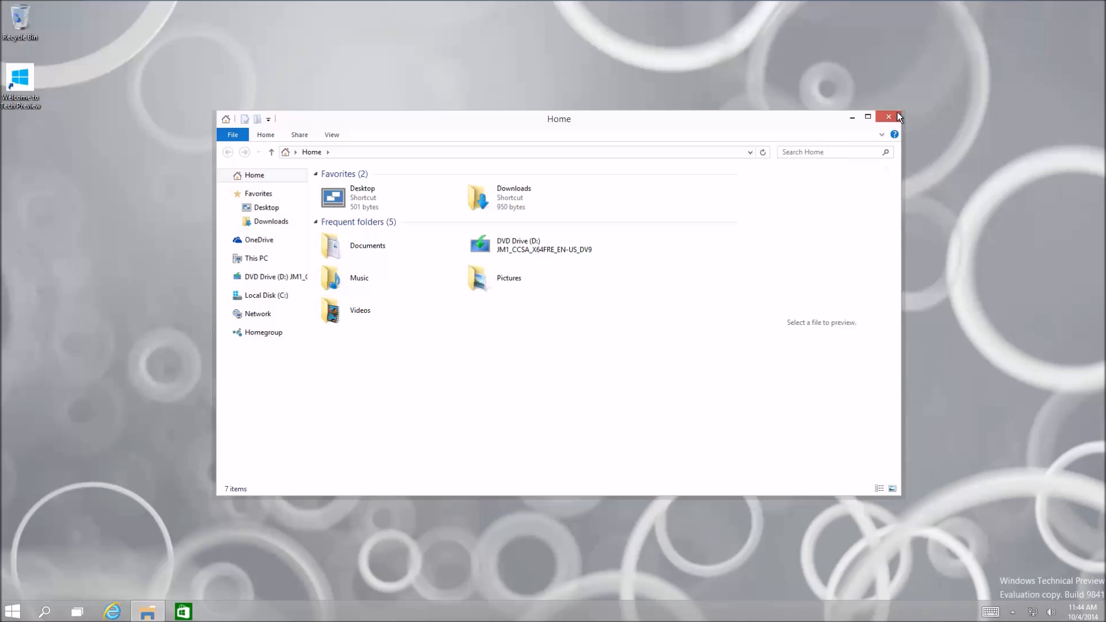
pyautogui.click(888, 116)
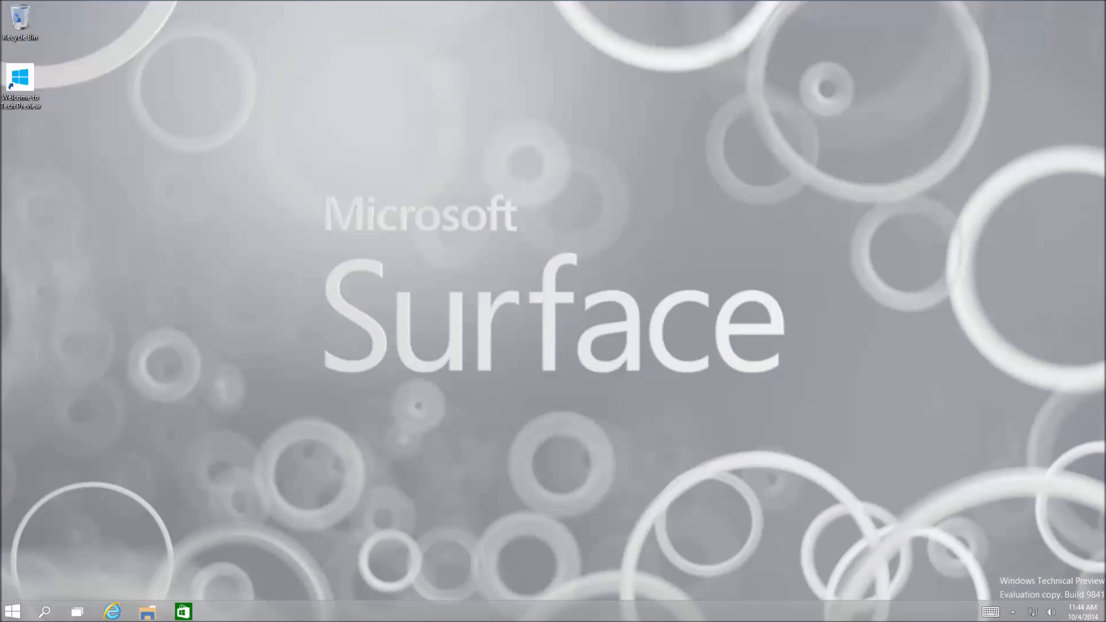
pyautogui.moveTo(316, 143)
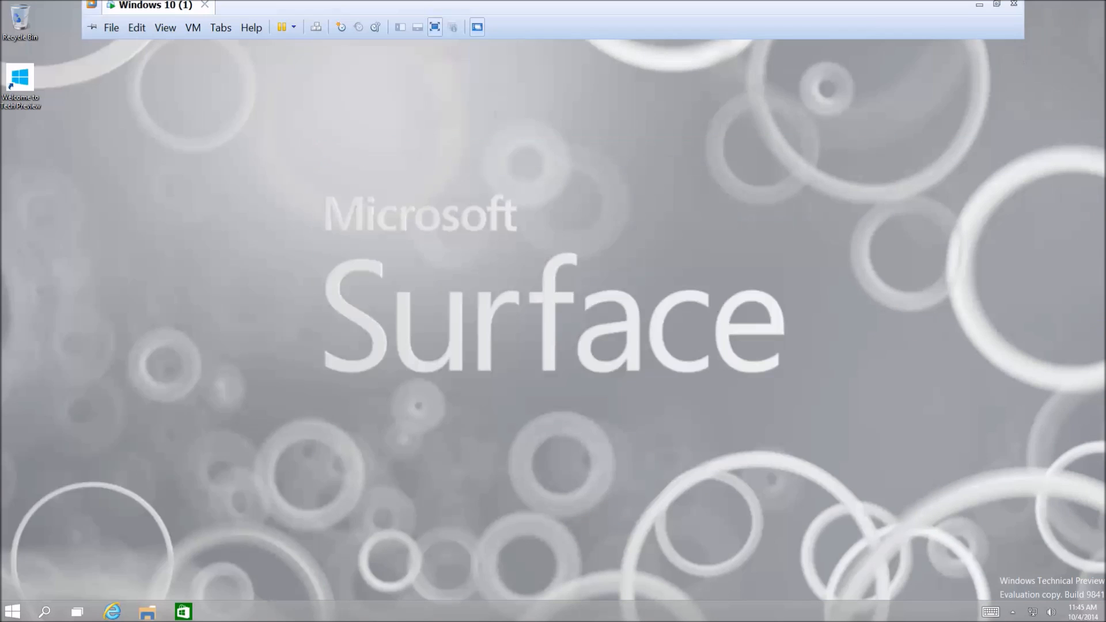
# Minimize the full-screen virtual machine to return to the Windows 8.1 host desktop.
pyautogui.click(1013, 612)
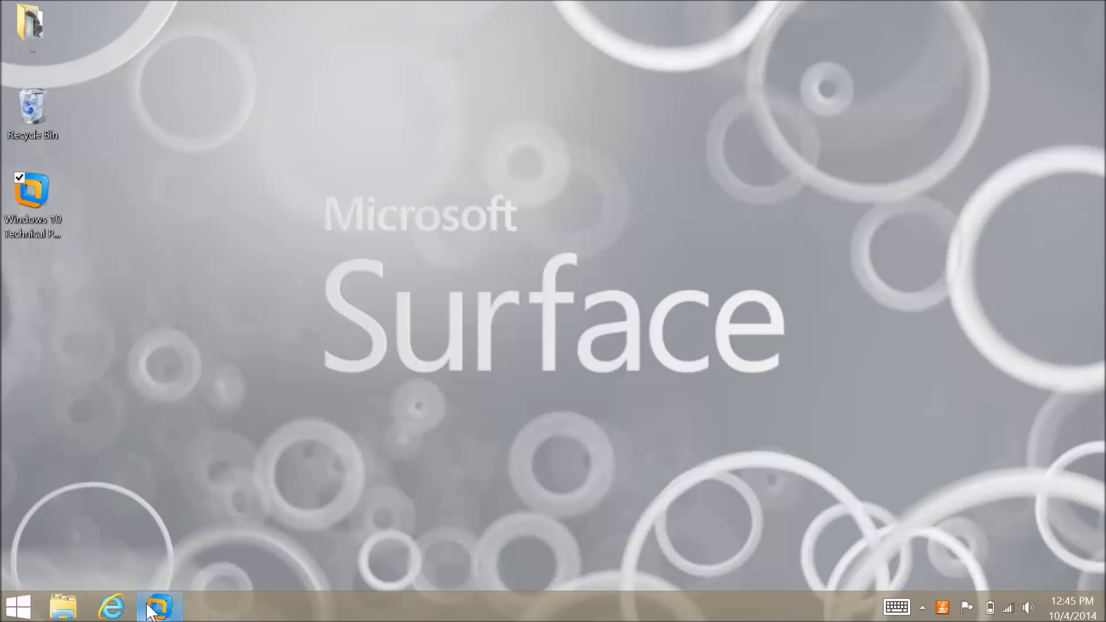
pyautogui.moveTo(921, 608)
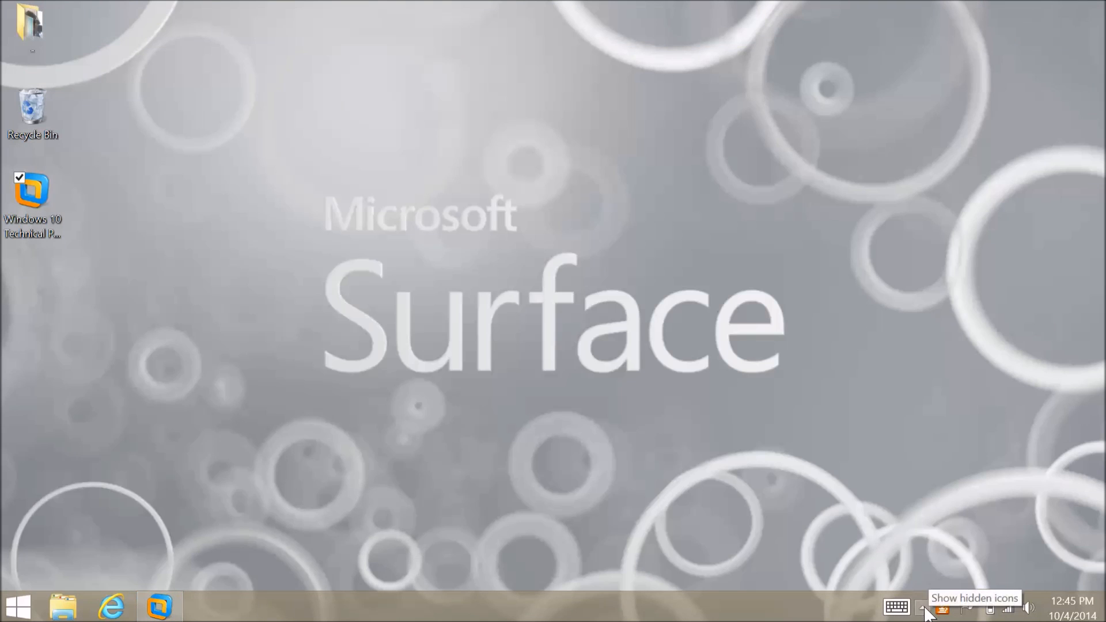